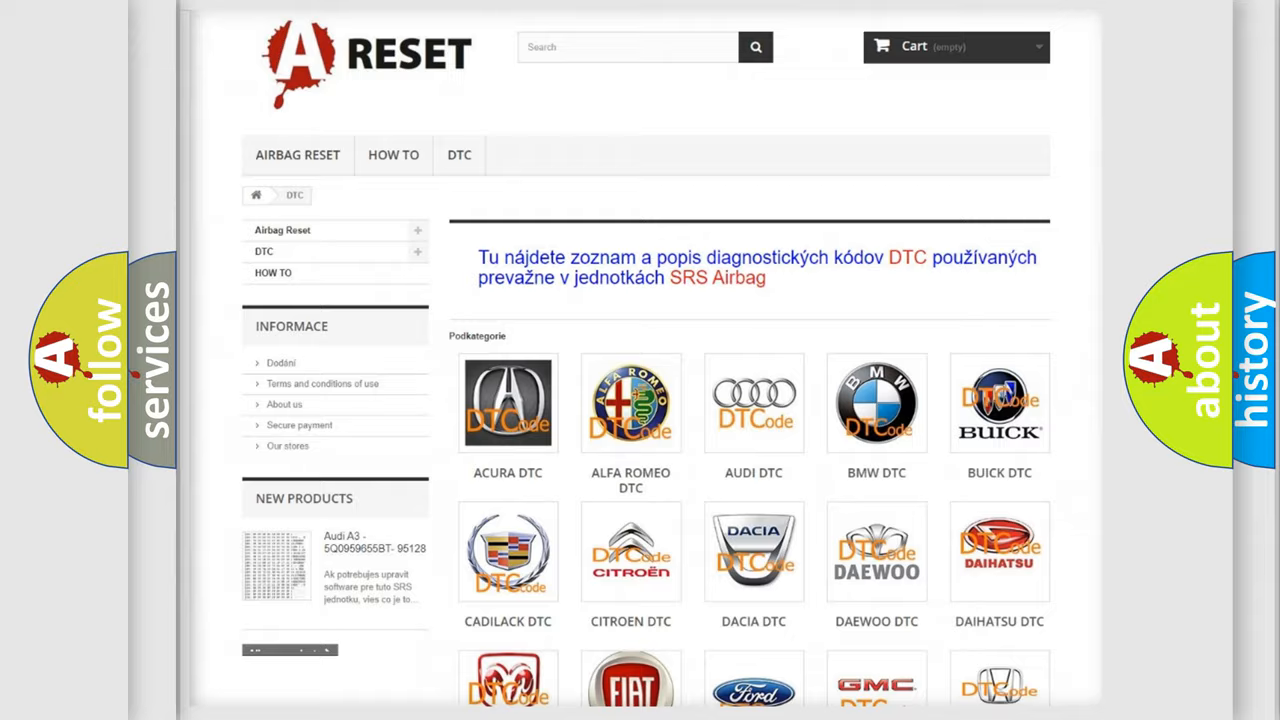
{"action": "scroll", "scroll_direction": "down", "scroll_amount": 3}
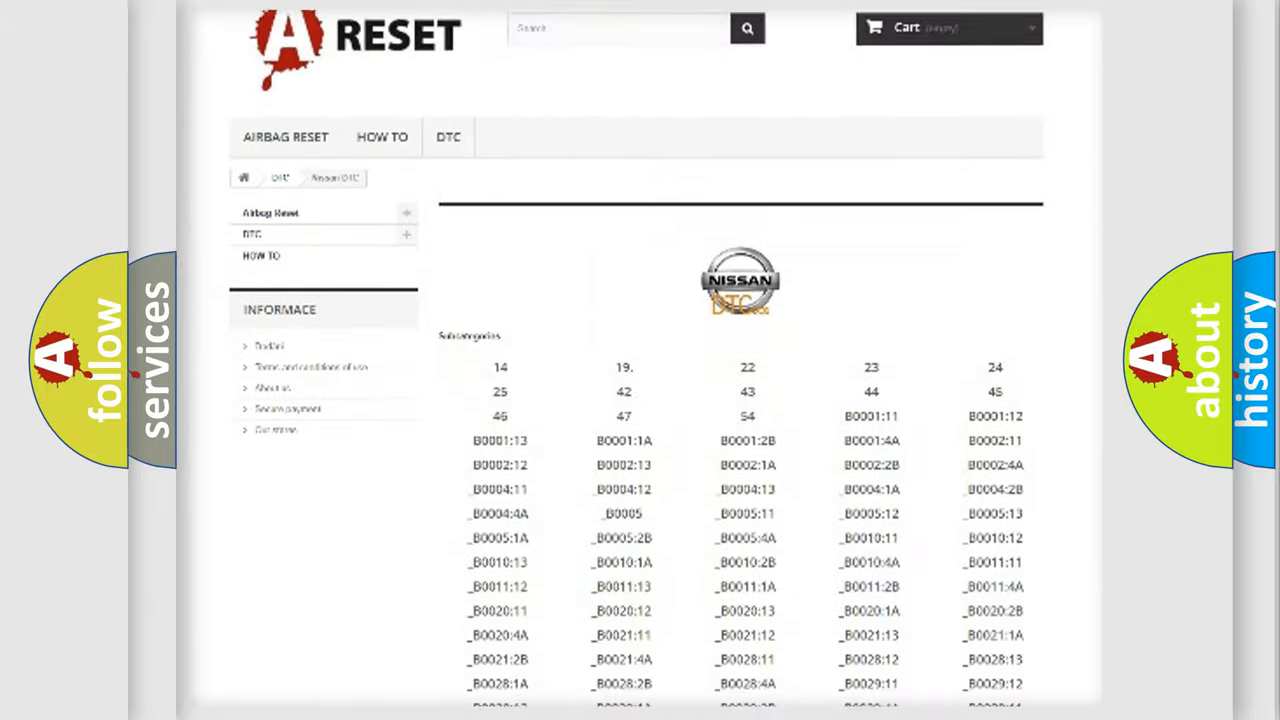
{"action": "scroll", "scroll_direction": "down", "scroll_amount": 3}
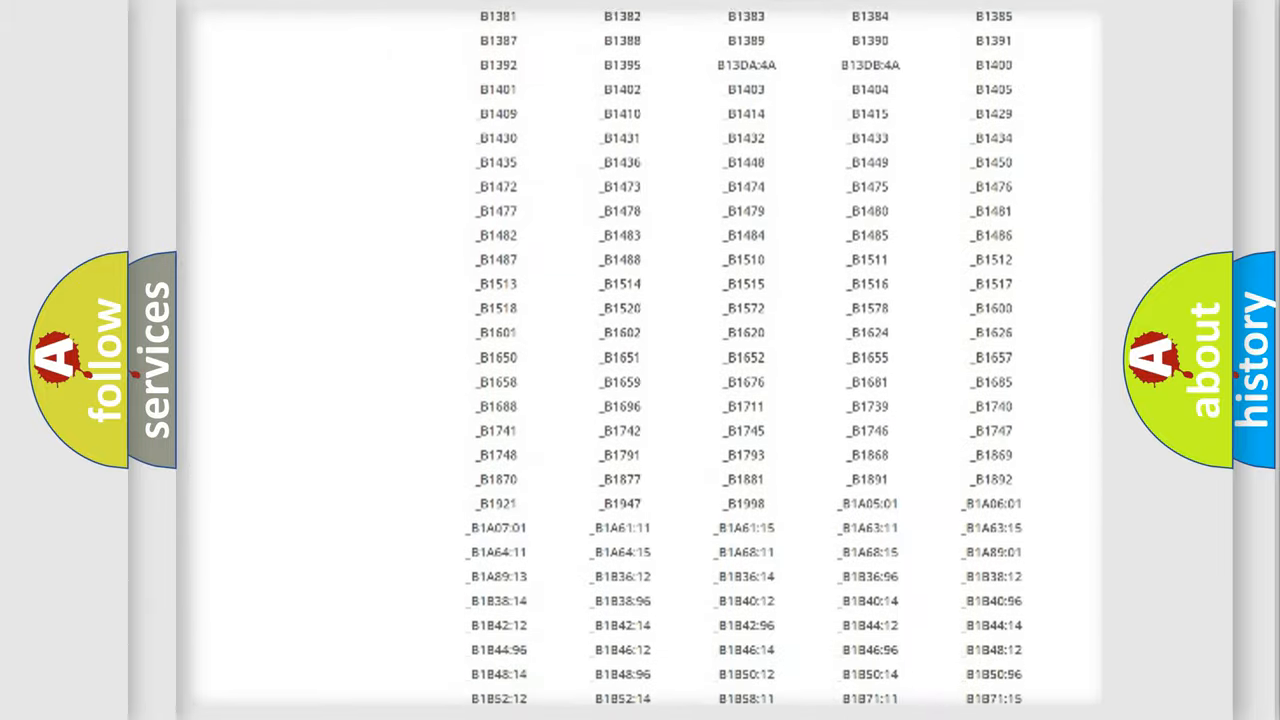
{"action": "scroll", "scroll_direction": "up", "scroll_amount": 3}
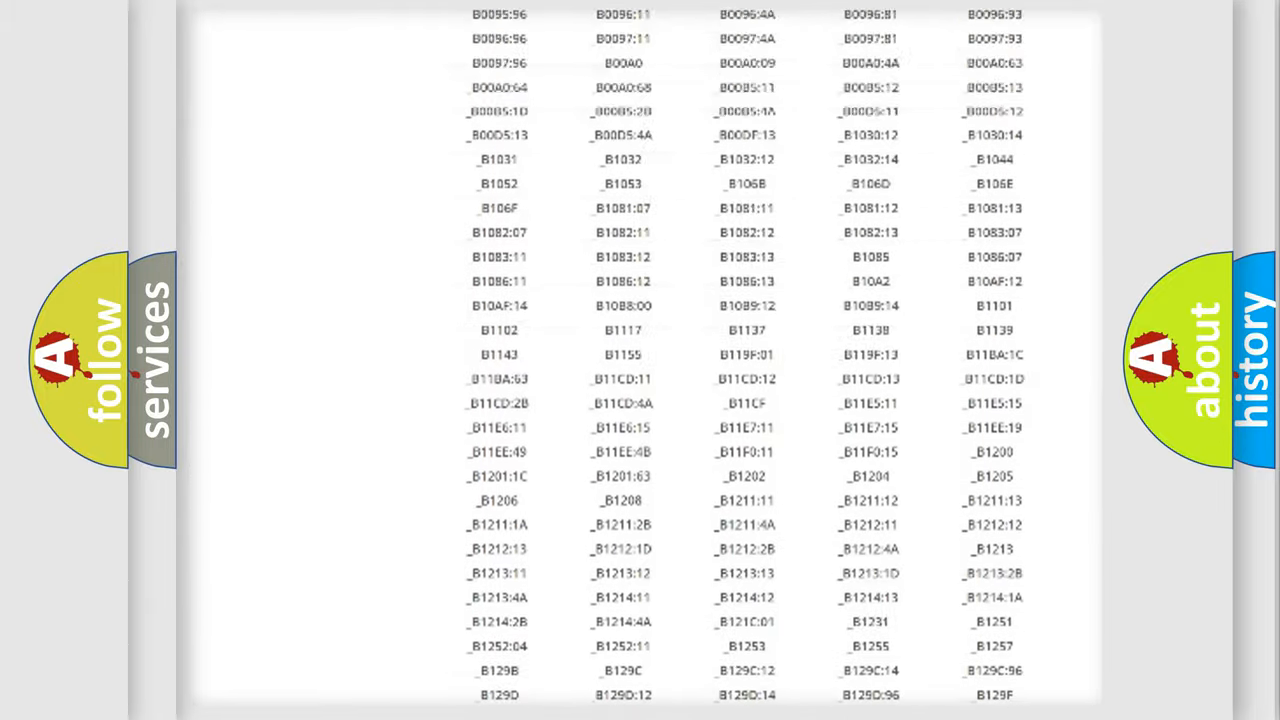
{"action": "scroll", "scroll_direction": "up", "scroll_amount": 3}
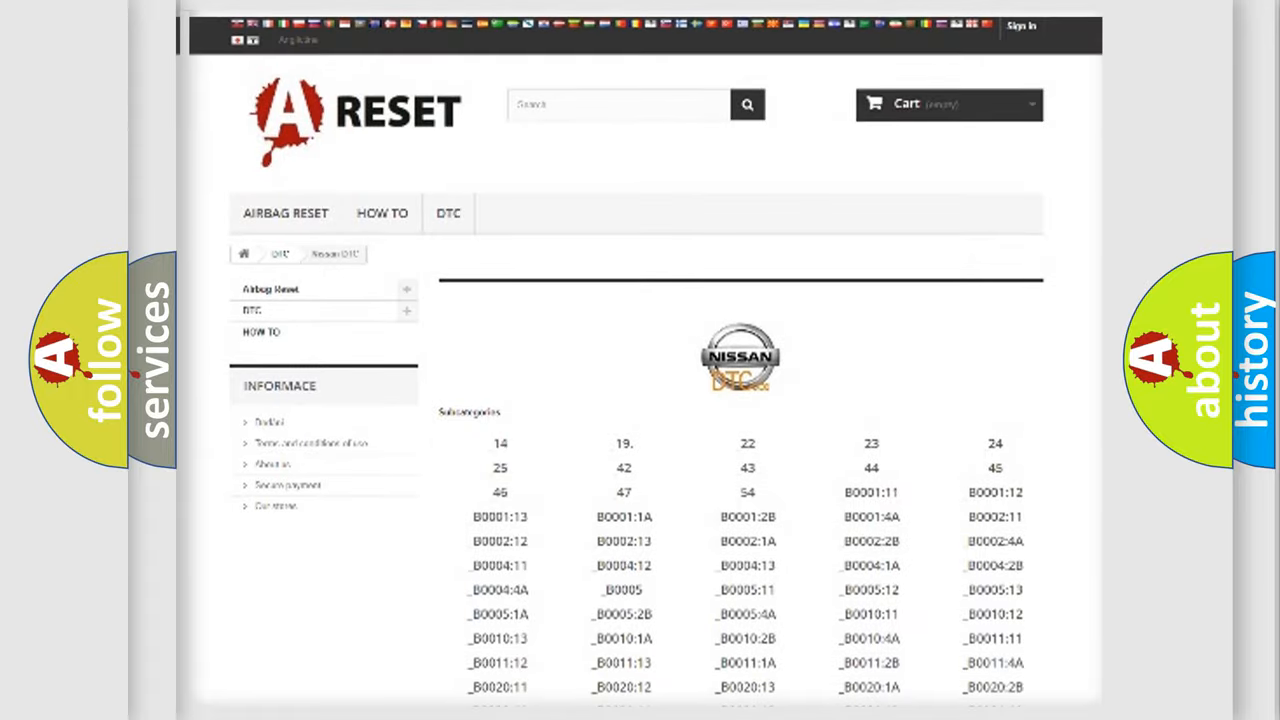